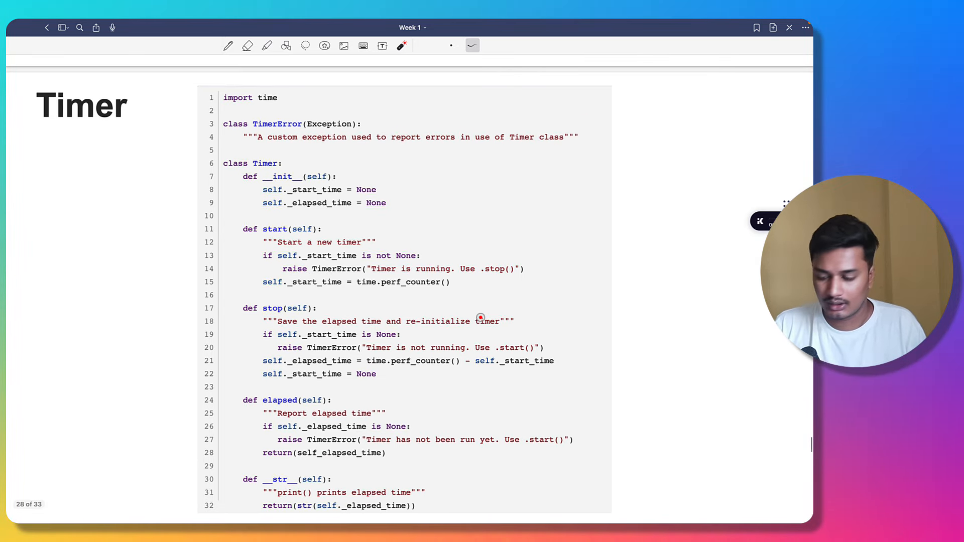
Laser-point at the Timer code: stop docstring, import time, exception docstring, class Timer
drag(43, 129, 154, 98)
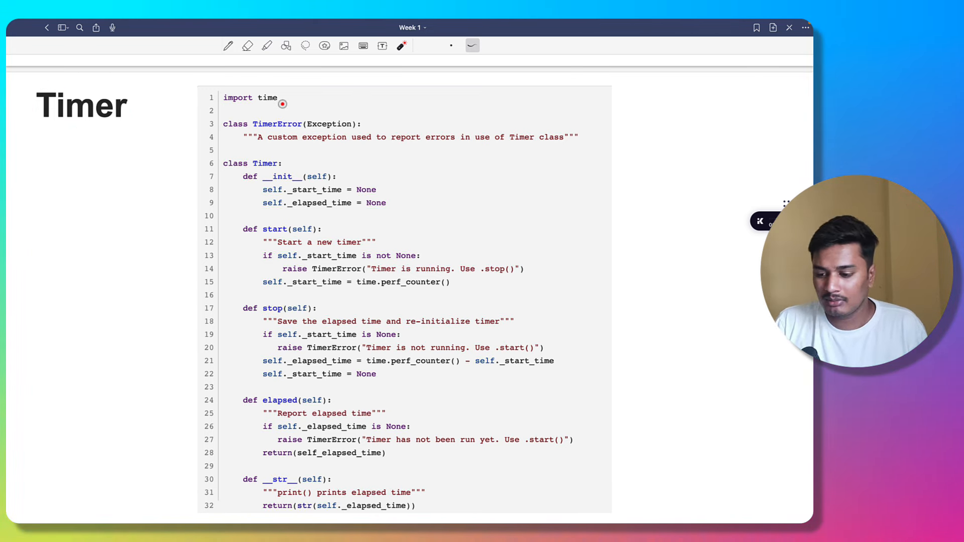
drag(319, 96, 285, 96)
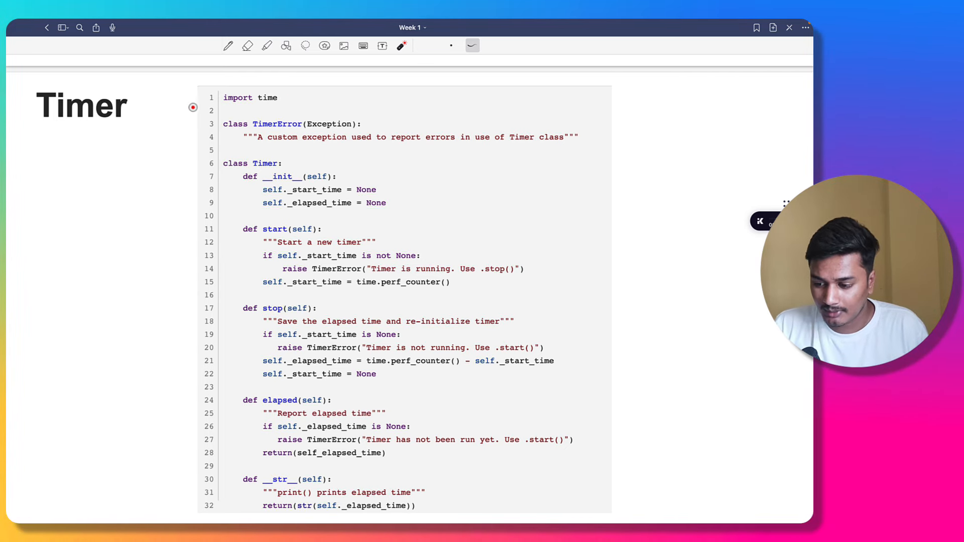
drag(172, 120, 219, 126)
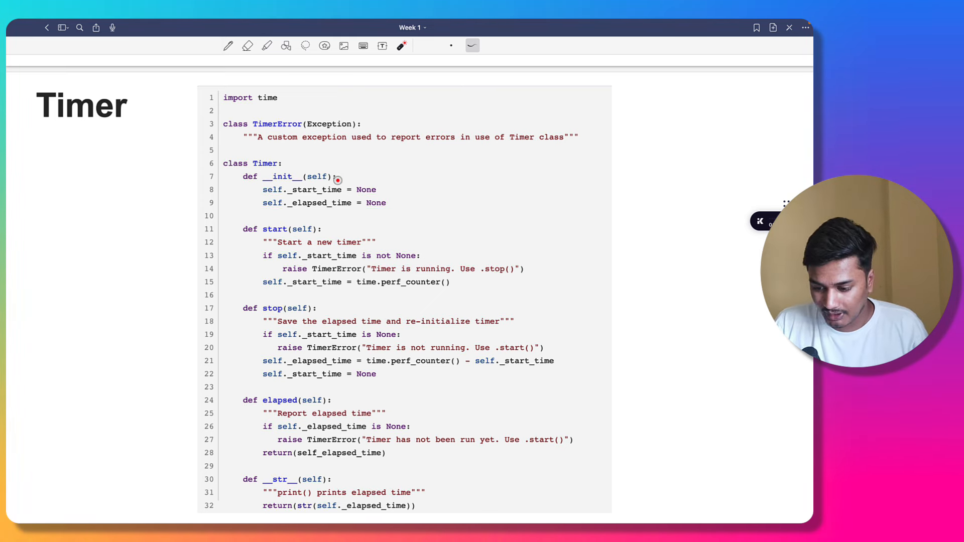
mouse_move(377, 148)
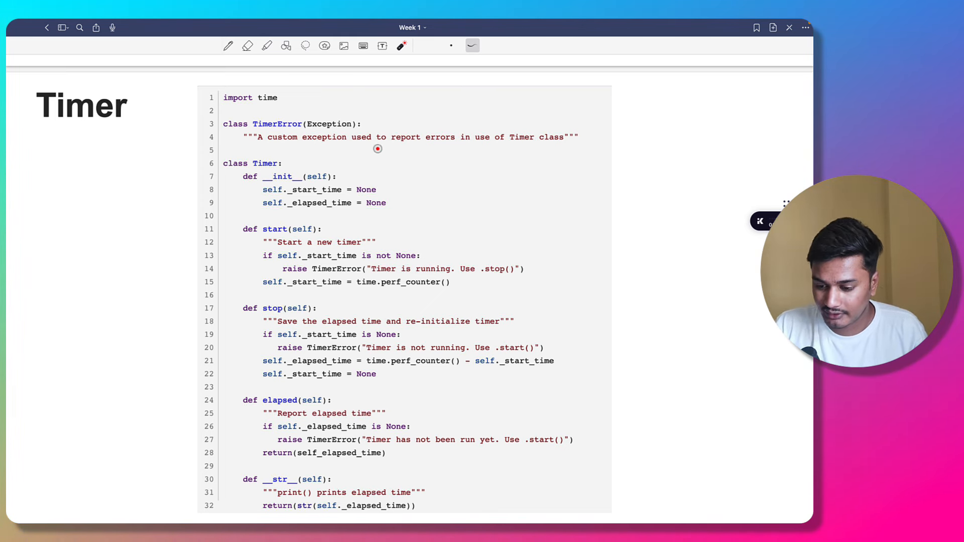
drag(381, 185, 449, 186)
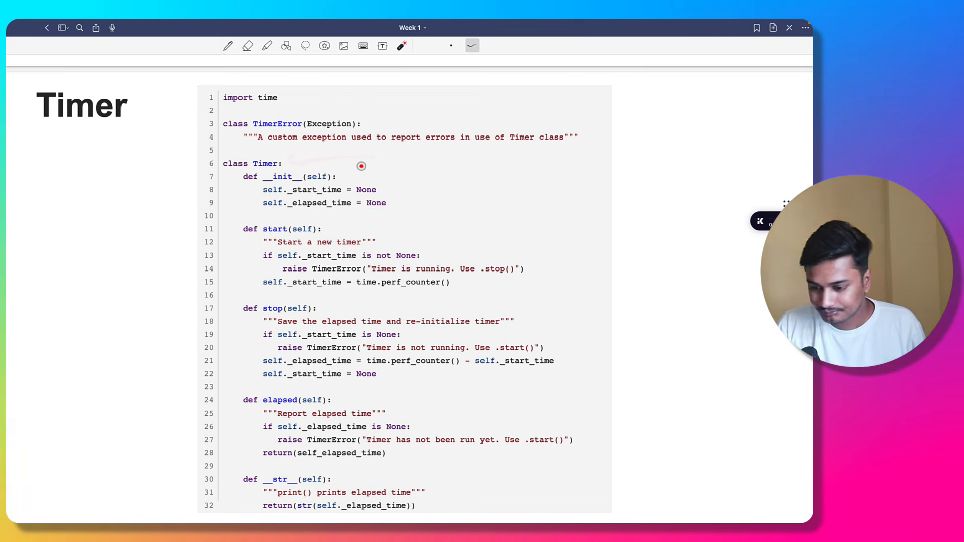
drag(409, 221, 335, 228)
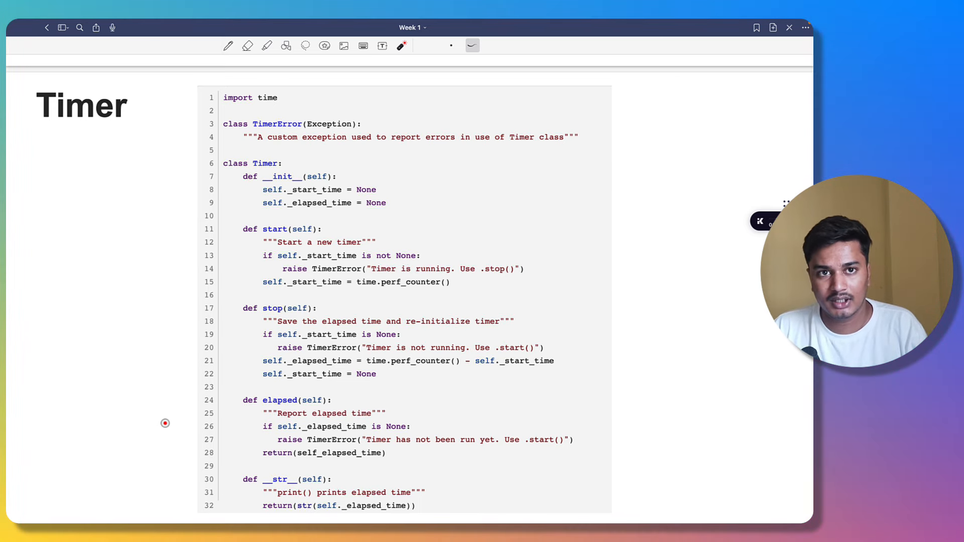
Point out the elapsed method, __init__ attributes, start time line and stop method with temporary marks
drag(415, 488, 442, 501)
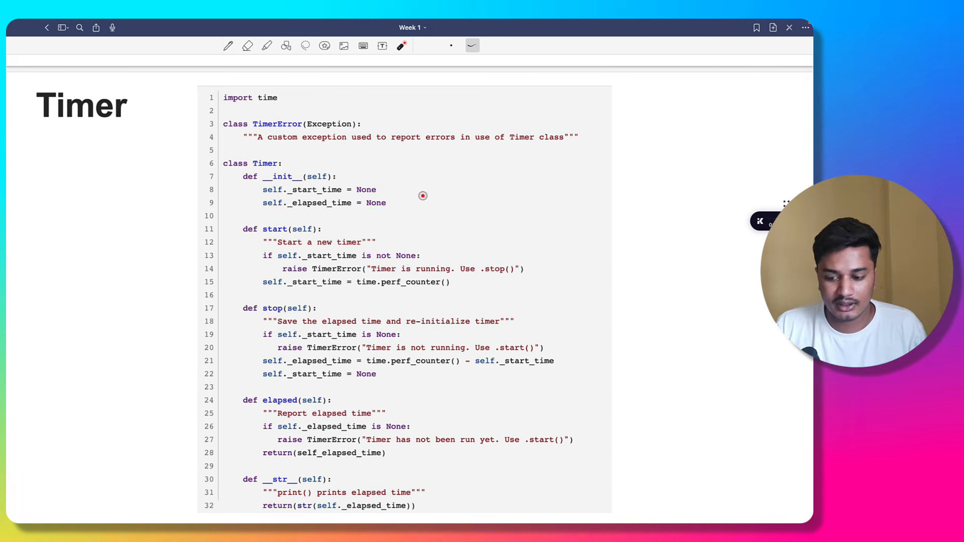
drag(484, 240, 399, 246)
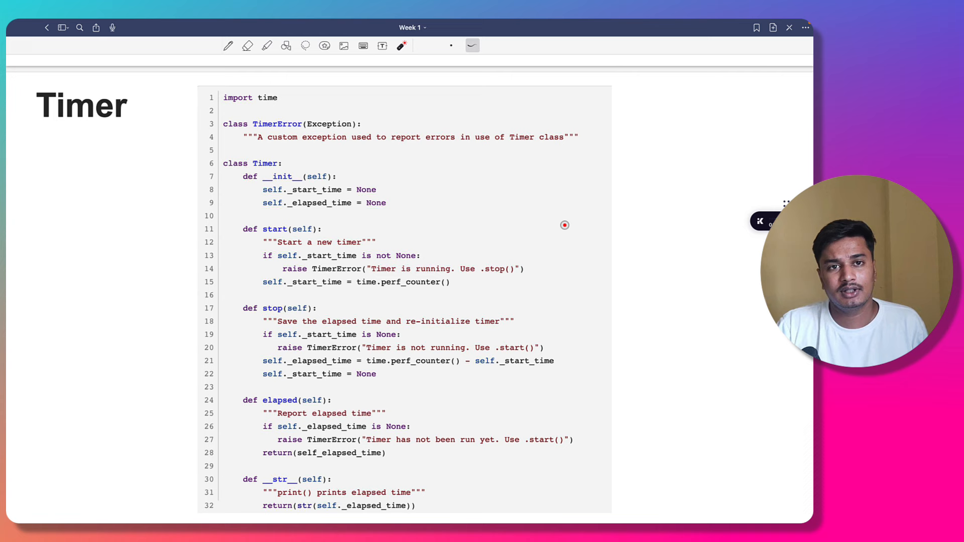
mouse_move(547, 222)
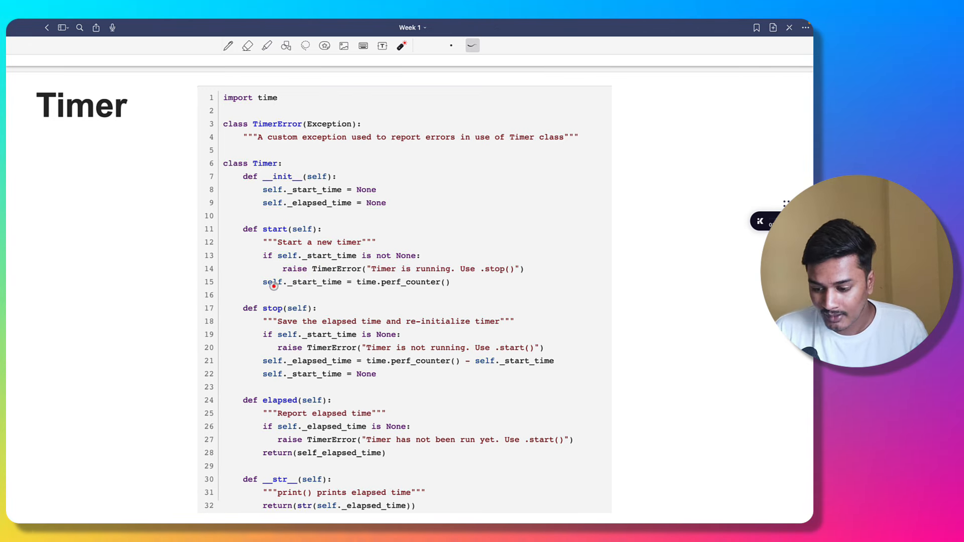
drag(319, 289, 283, 295)
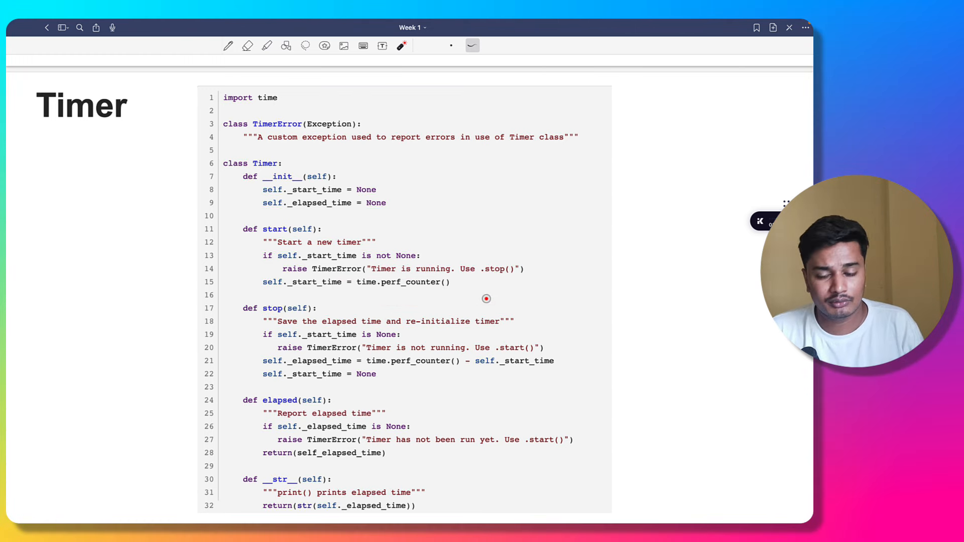
drag(568, 186, 673, 178)
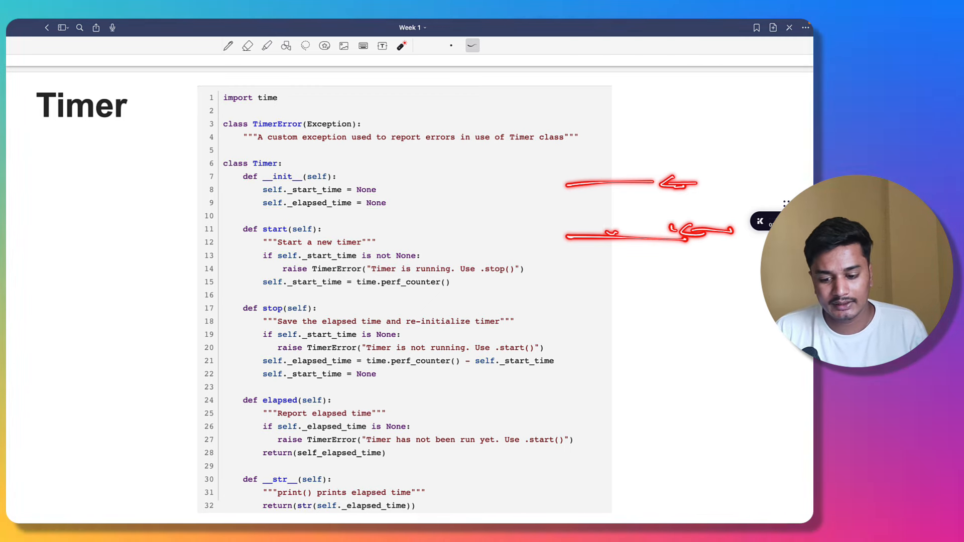
drag(615, 184, 614, 233)
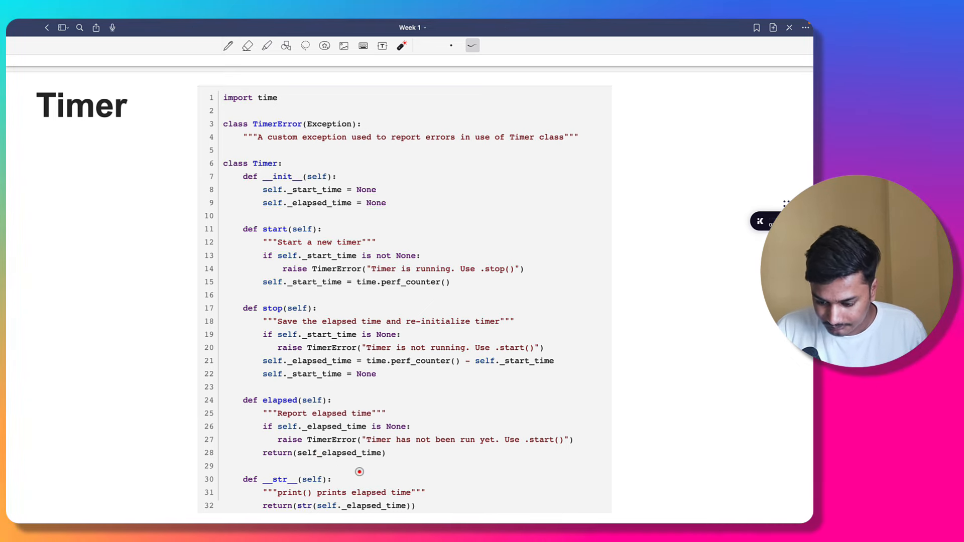
drag(197, 424, 252, 458)
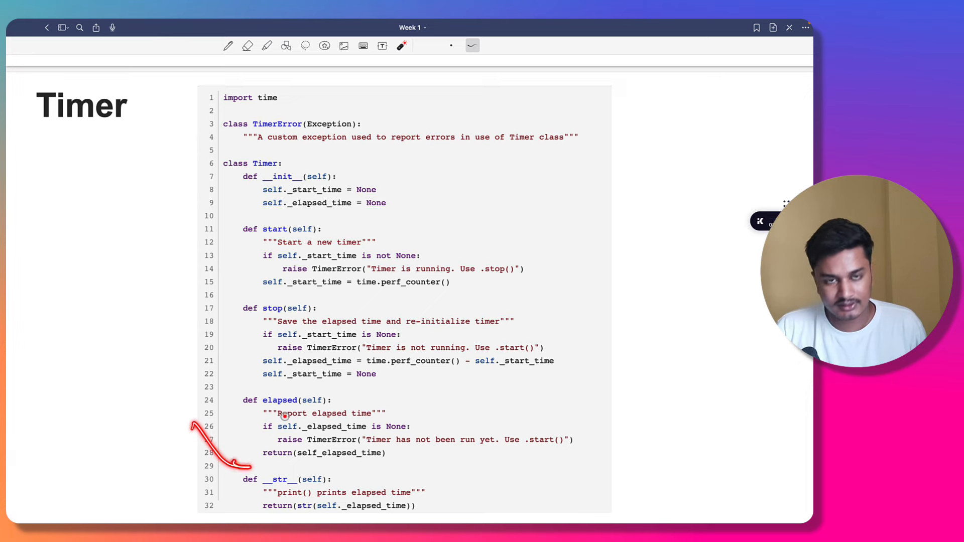
Scroll to 'Calculate time for large value', circling the first gcd argument and the t.stop() line
scroll(down, 3)
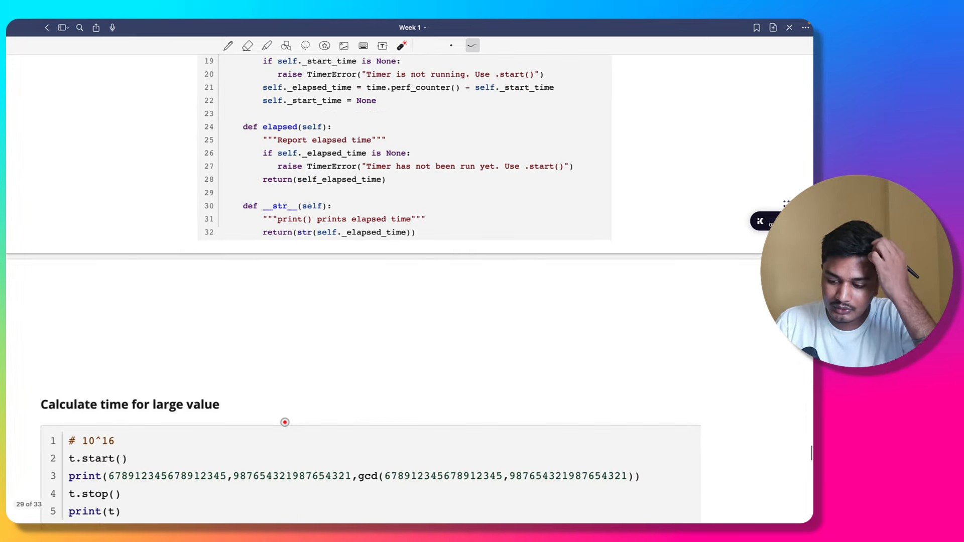
scroll(down, 3)
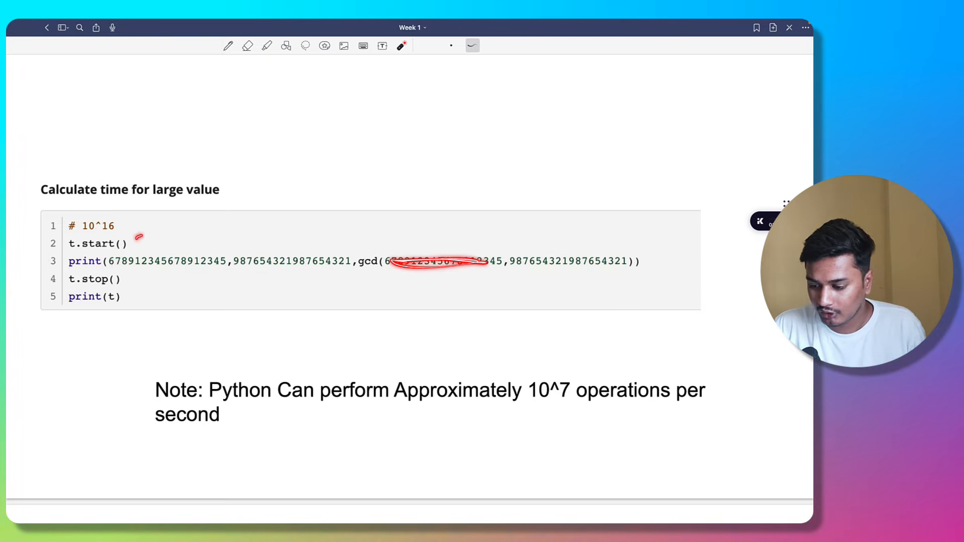
drag(160, 233, 110, 271)
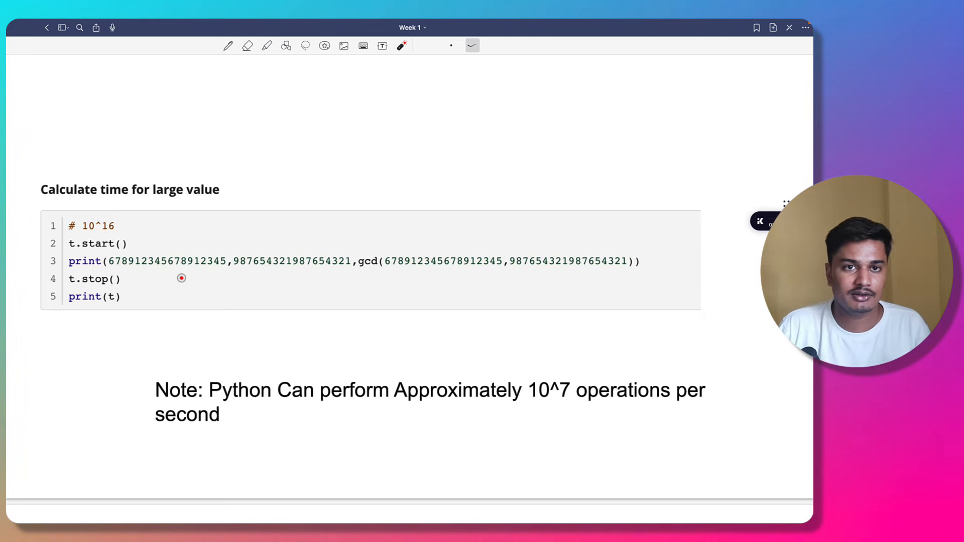
drag(258, 260, 421, 268)
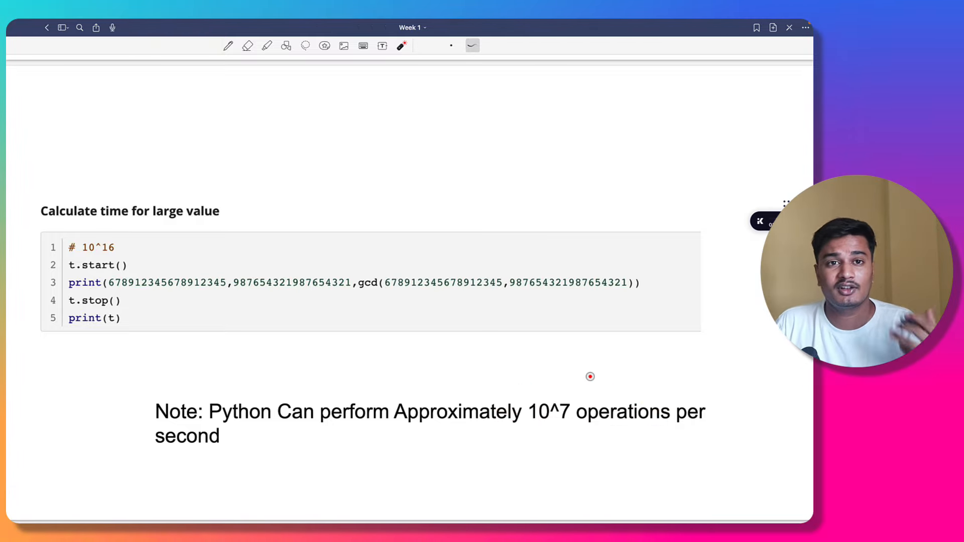
Scroll to the 'Why Efficiency?' slide and laser-point at the 'reduce memory usage' phrase
scroll(down, 3)
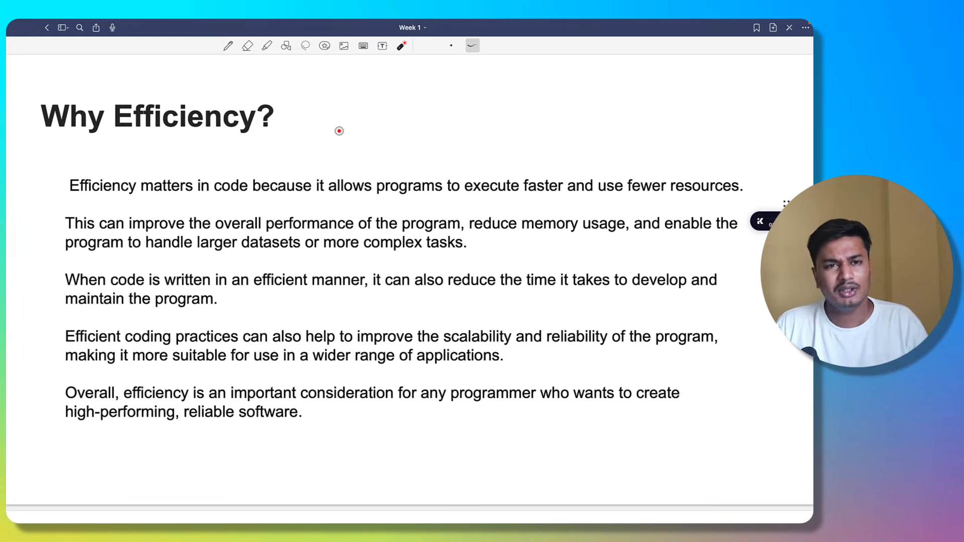
mouse_move(202, 201)
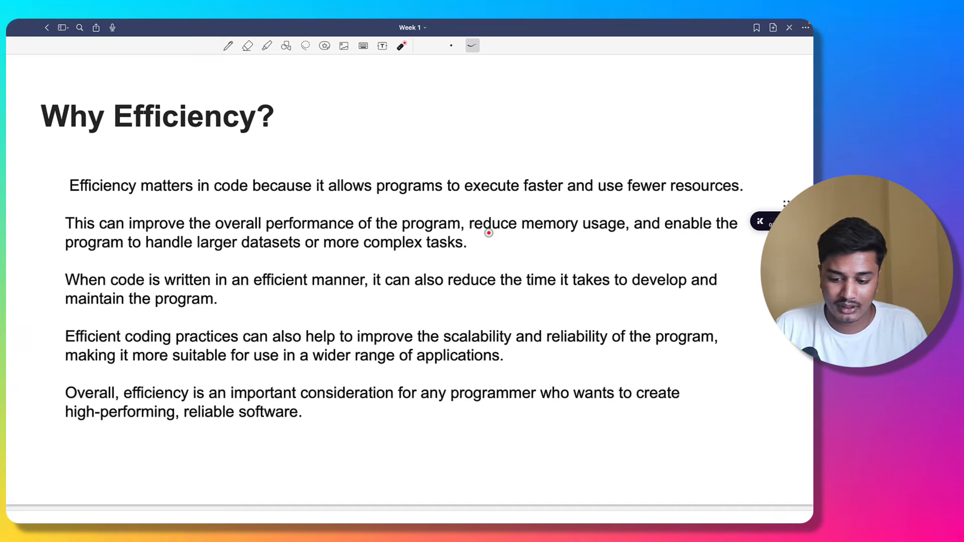
drag(65, 257, 510, 265)
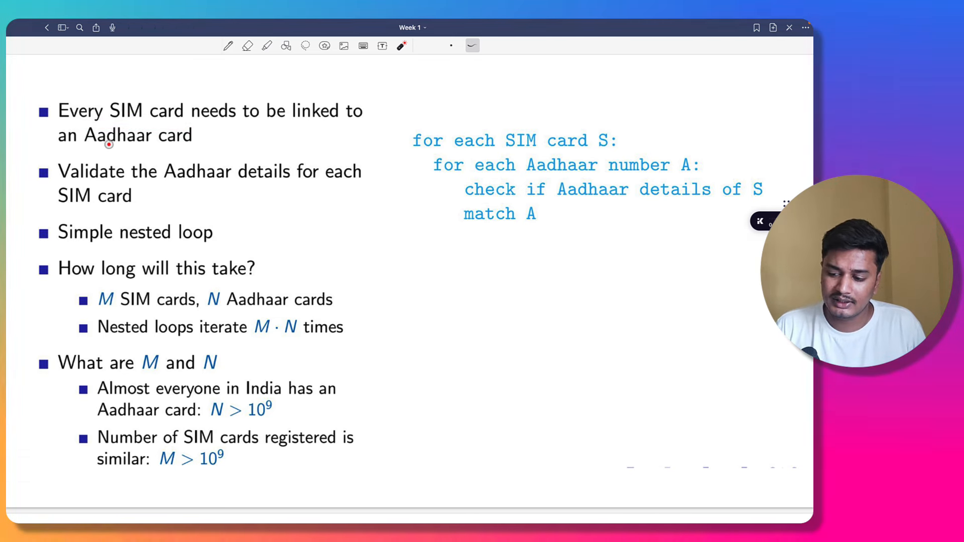
mouse_move(255, 138)
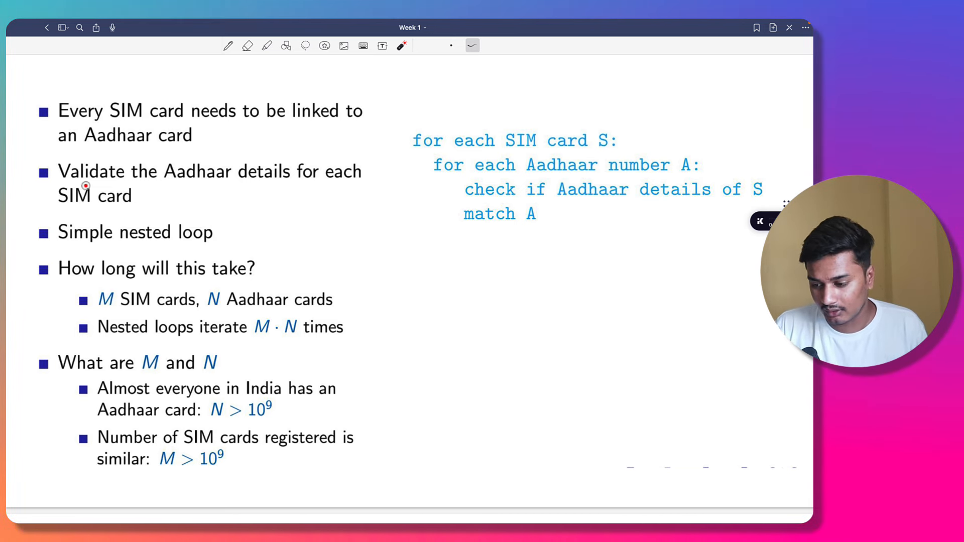
mouse_move(377, 171)
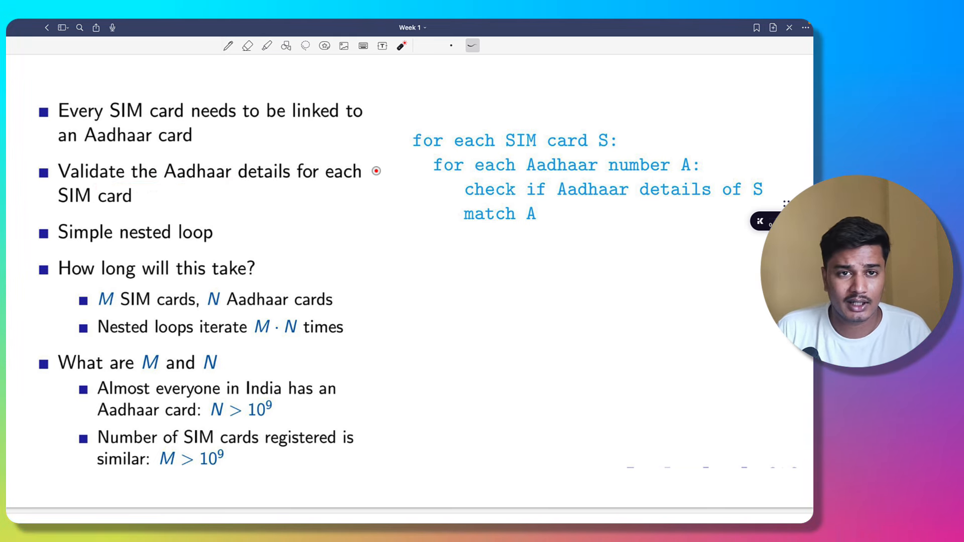
Point out the Aadhaar validation bullets and N > 10^9 estimate, then advance to the next page
drag(74, 180, 362, 180)
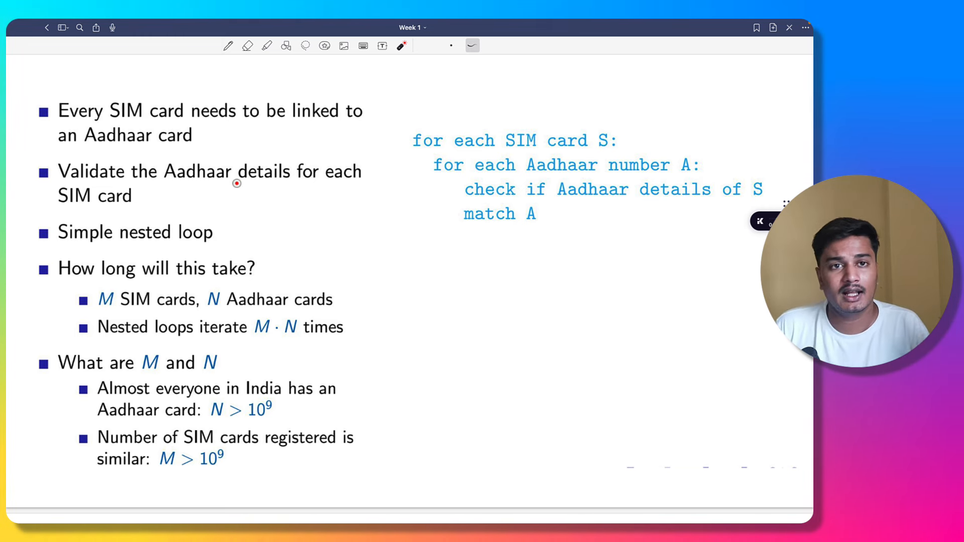
drag(467, 151, 621, 129)
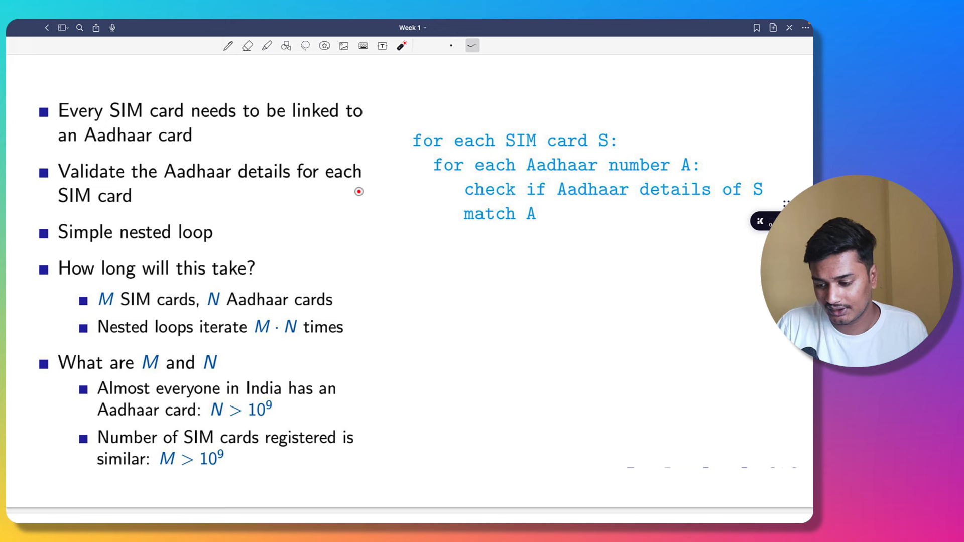
mouse_move(277, 259)
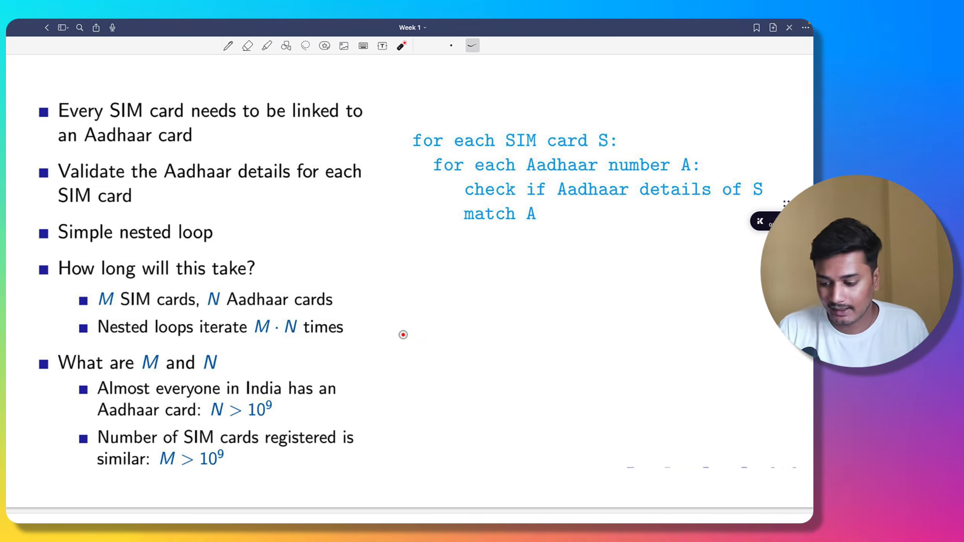
drag(59, 366, 243, 369)
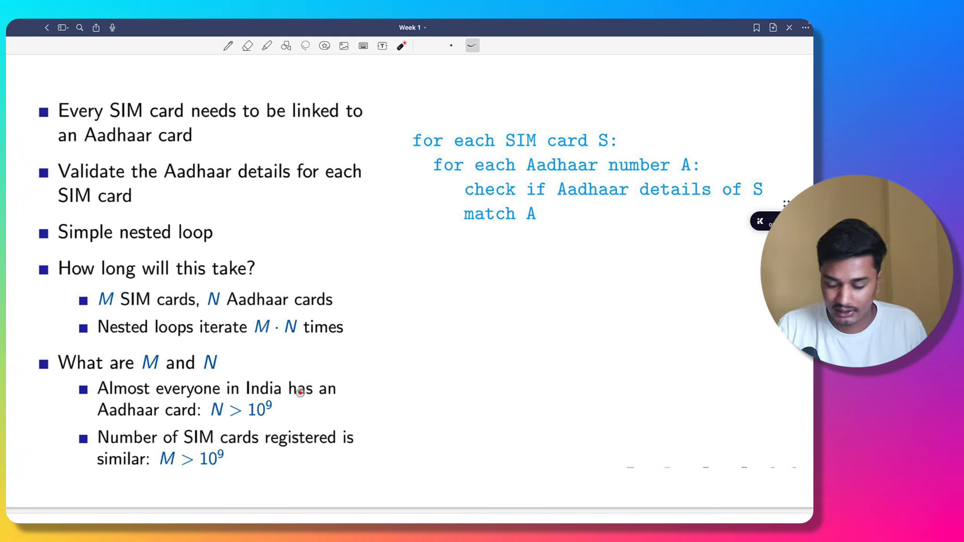
drag(369, 375, 285, 409)
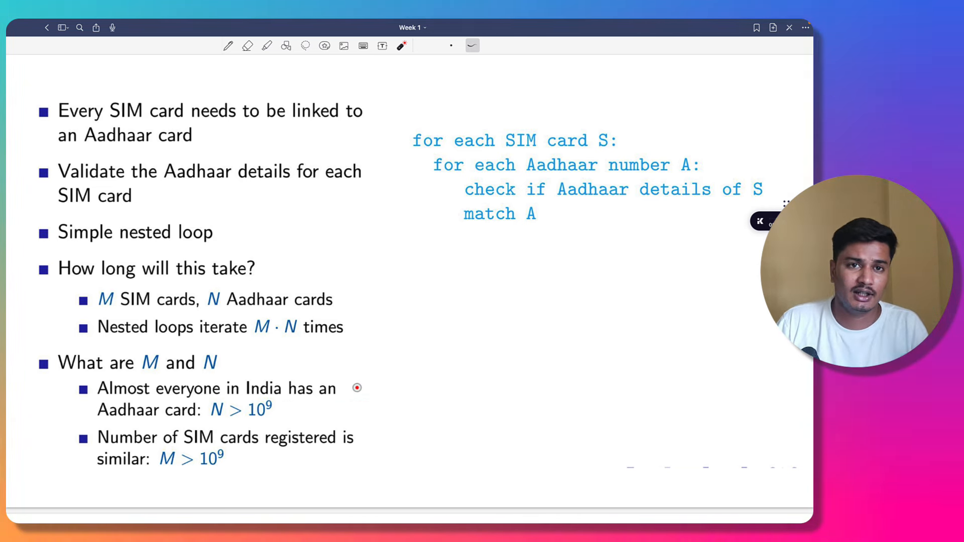
drag(240, 461, 264, 466)
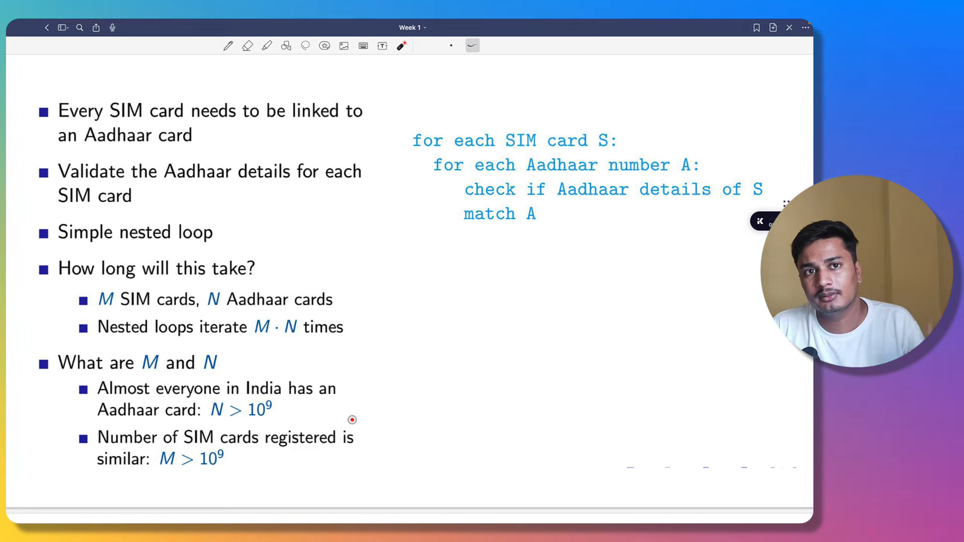
key(right)
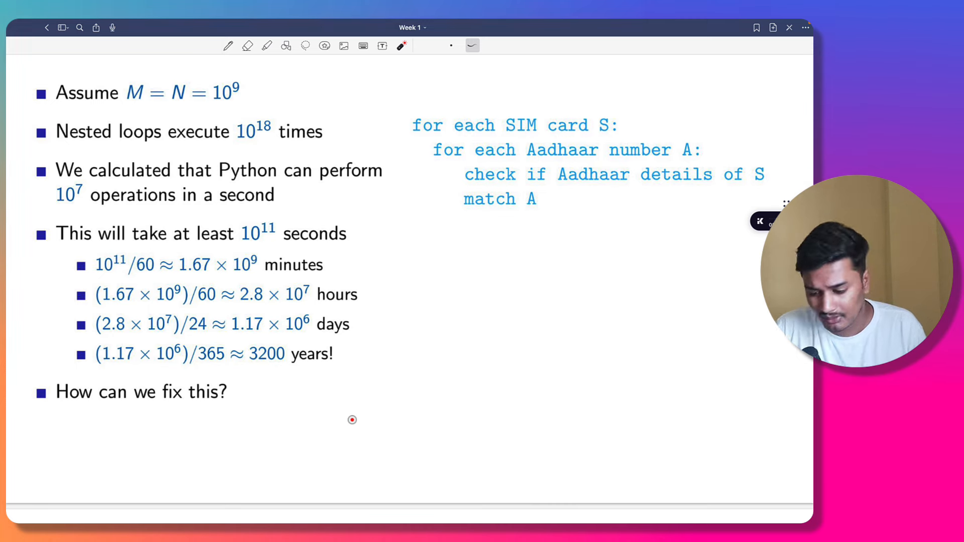
scroll(down, 3)
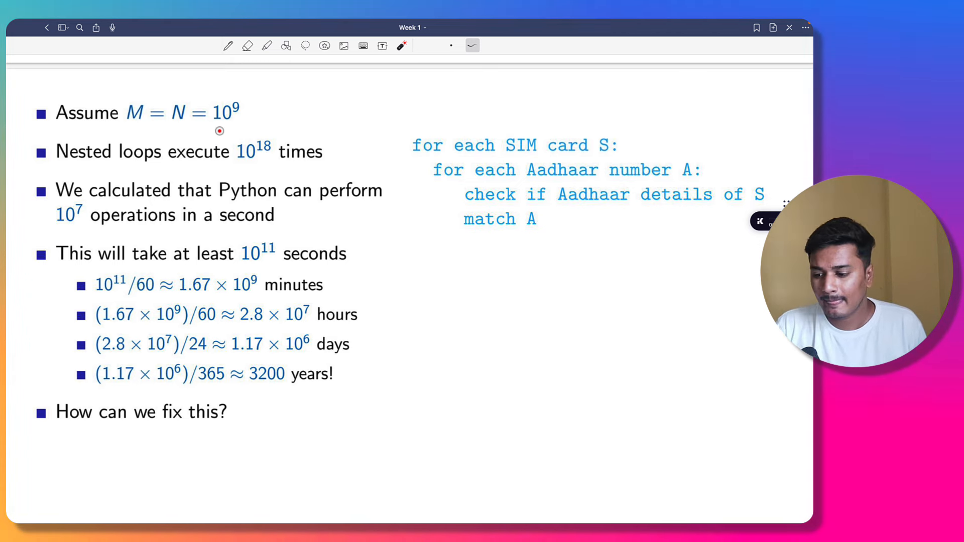
drag(95, 120, 264, 93)
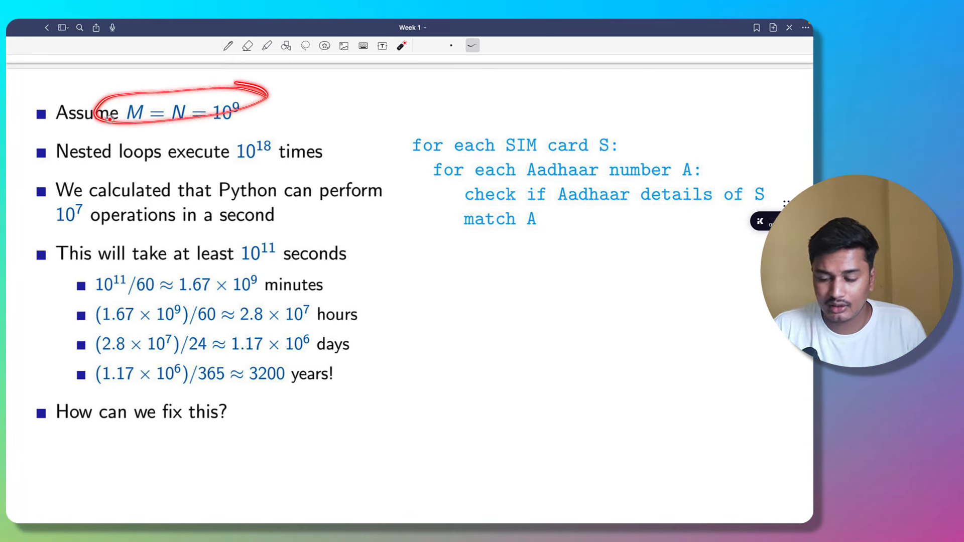
click(248, 45)
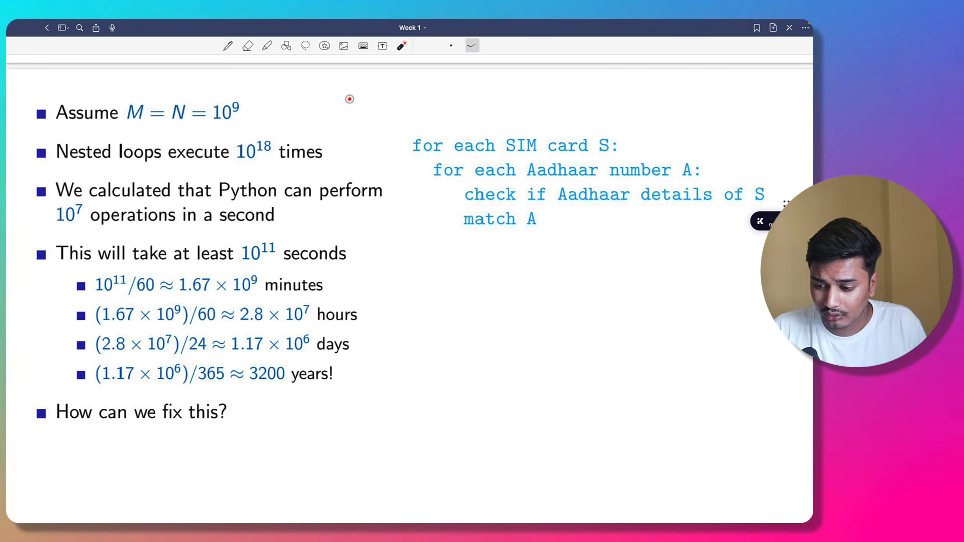
drag(341, 114, 405, 101)
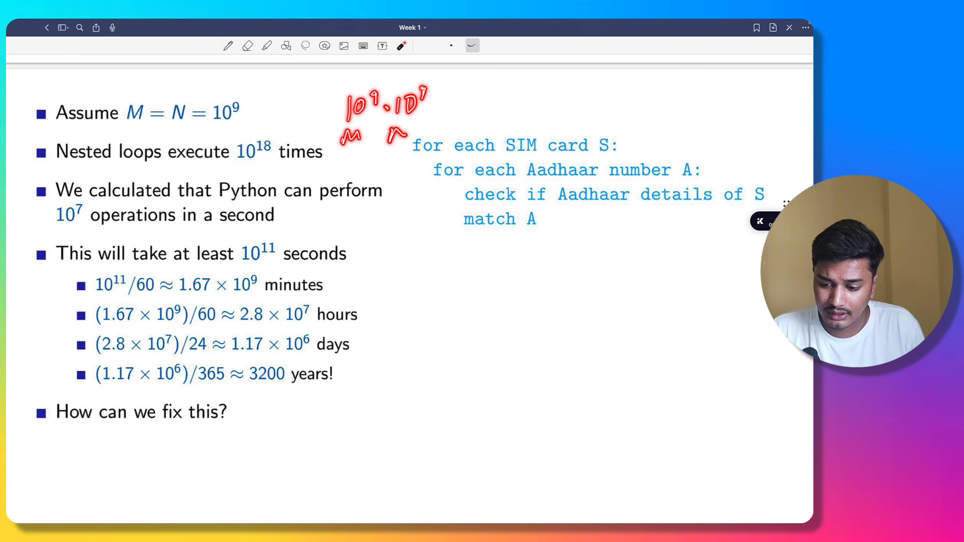
drag(473, 117, 578, 93)
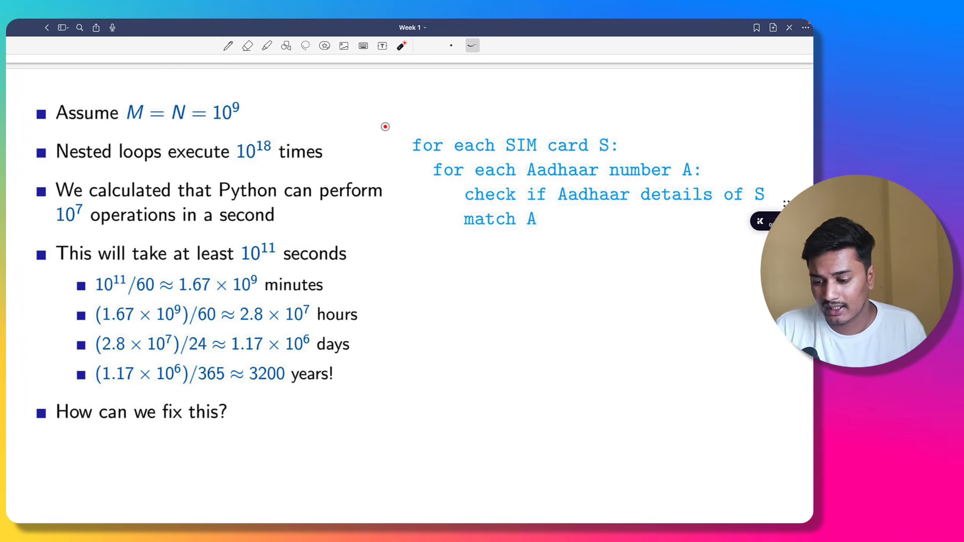
mouse_move(406, 139)
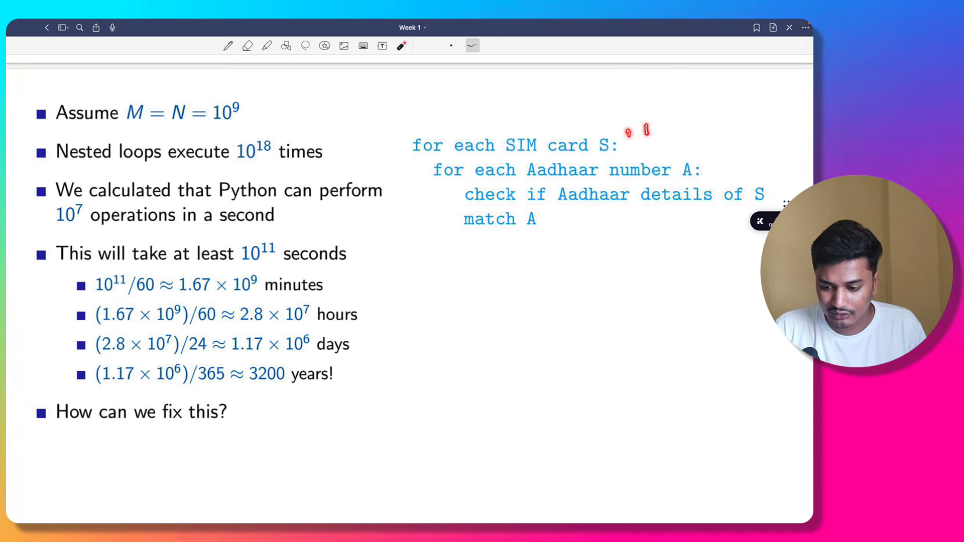
drag(642, 129, 713, 162)
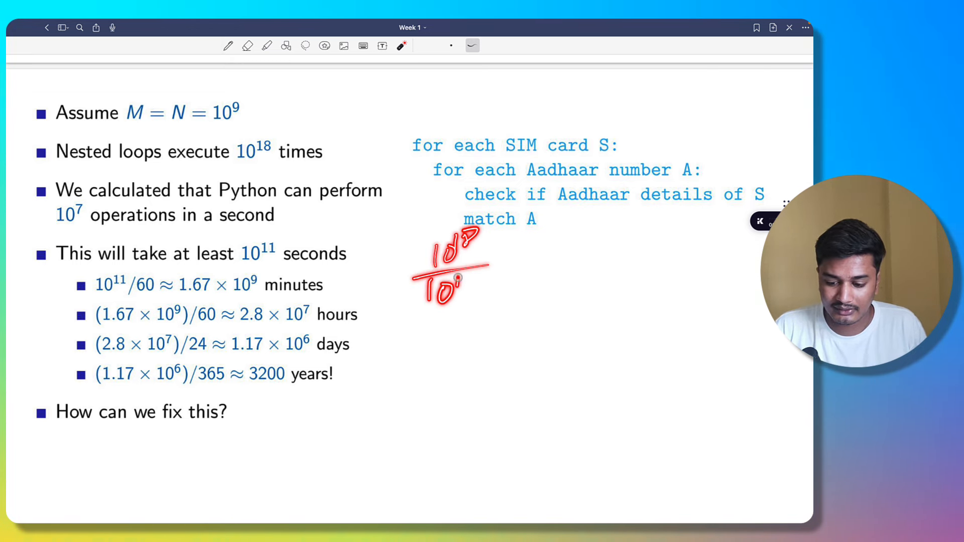
drag(517, 258, 597, 258)
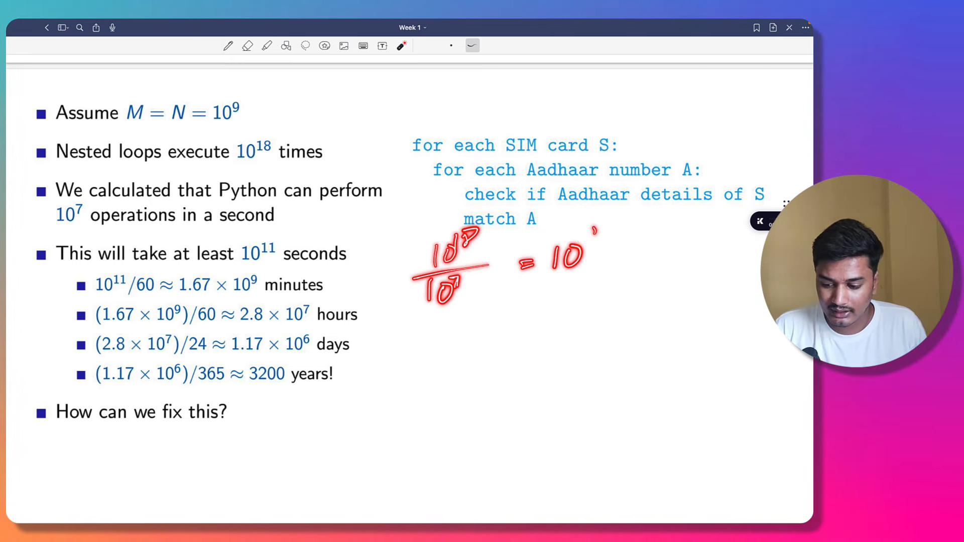
click(247, 45)
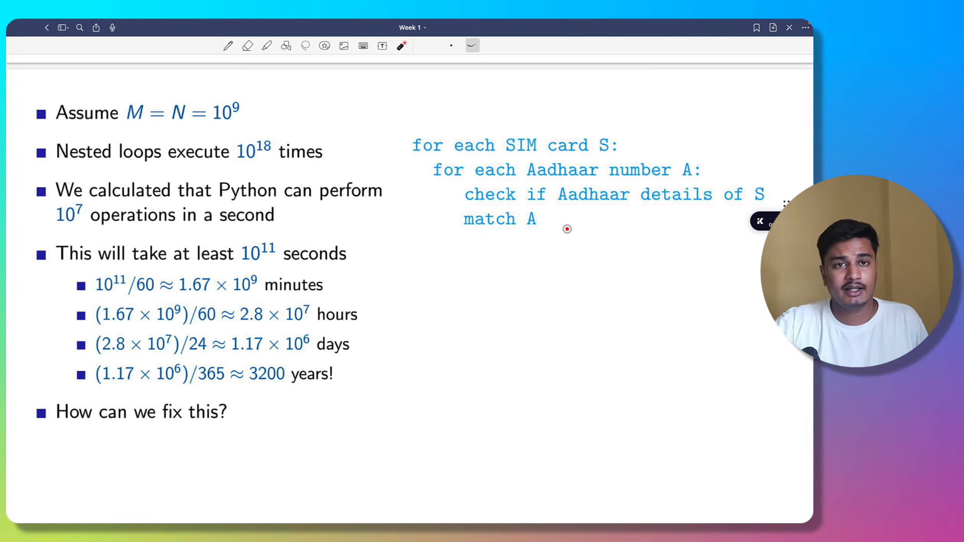
Draw a temporary horizontal laser line under the nested-loop pseudocode
drag(252, 269, 362, 265)
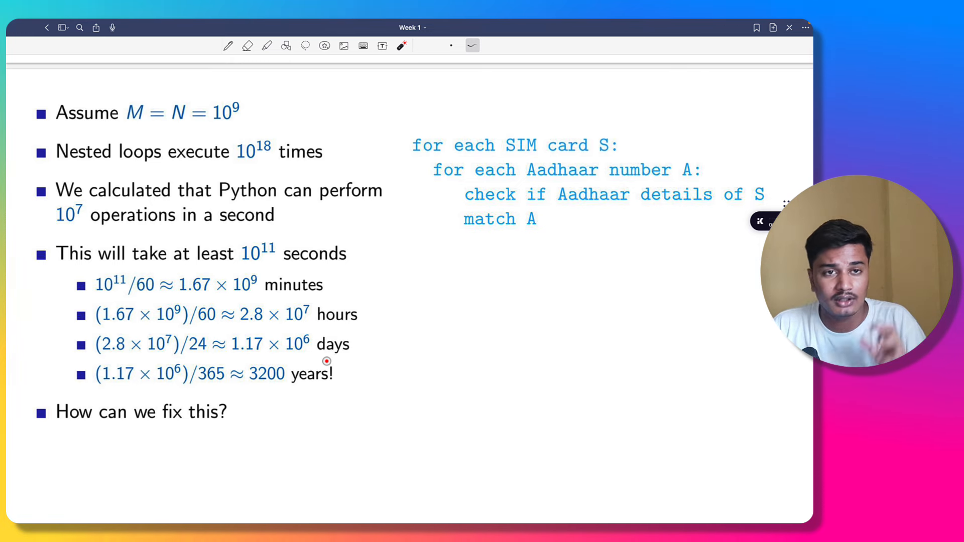
mouse_move(328, 348)
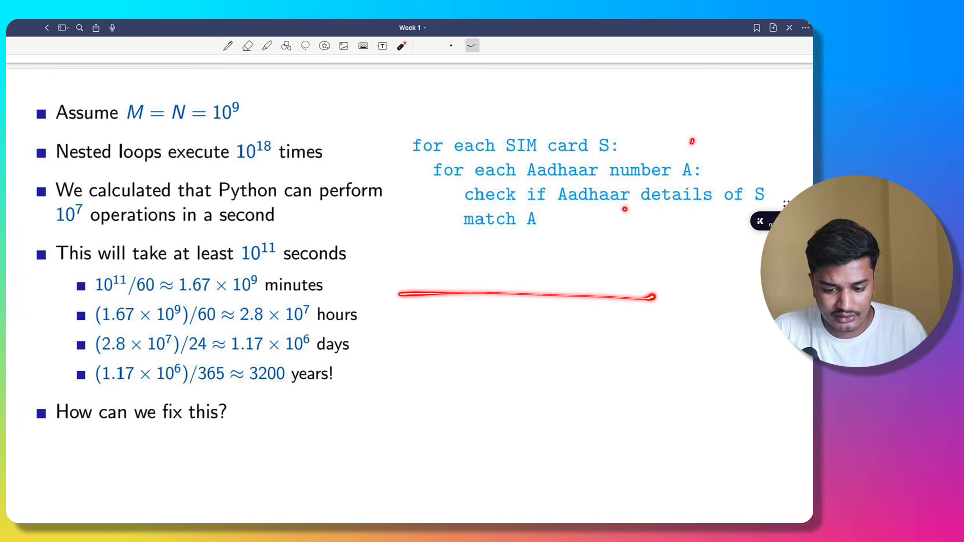
drag(744, 110, 688, 145)
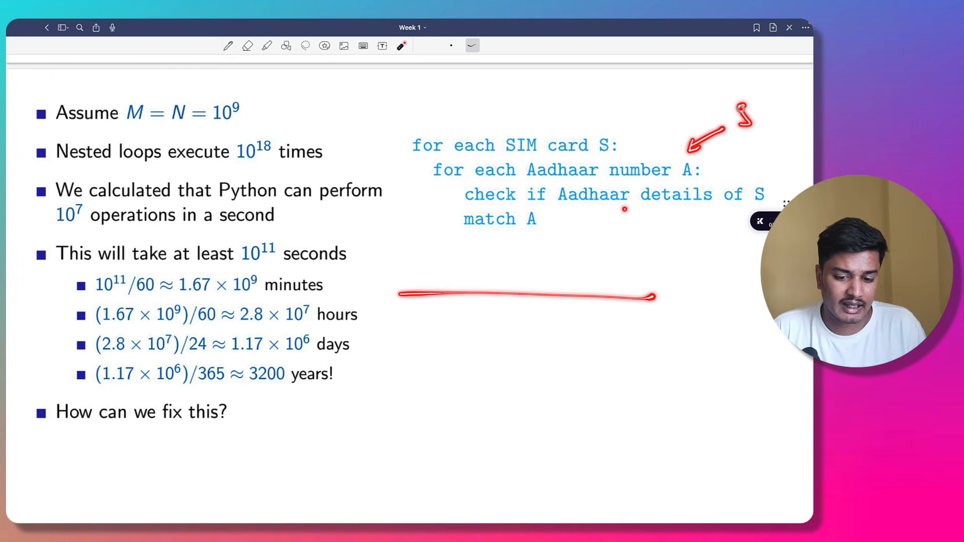
drag(737, 114, 805, 117)
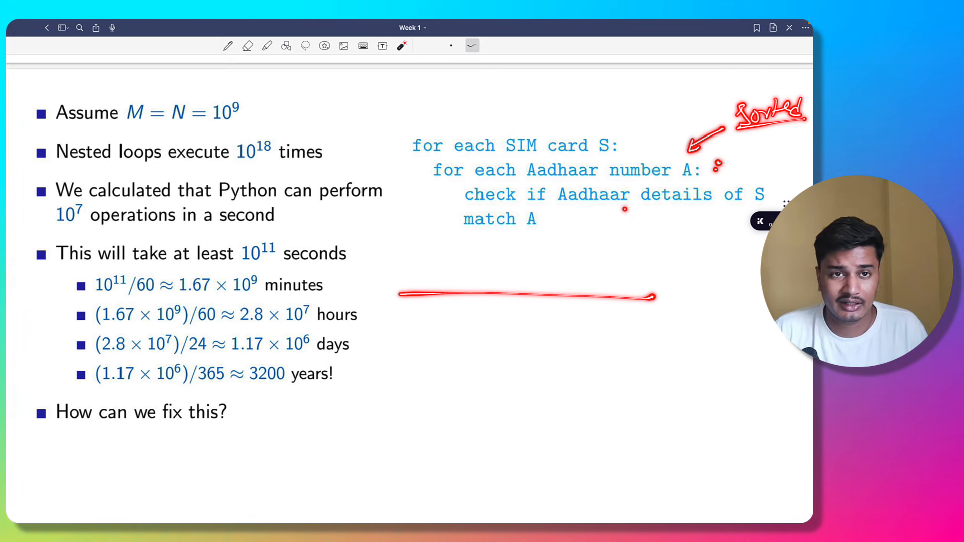
drag(639, 209, 648, 246)
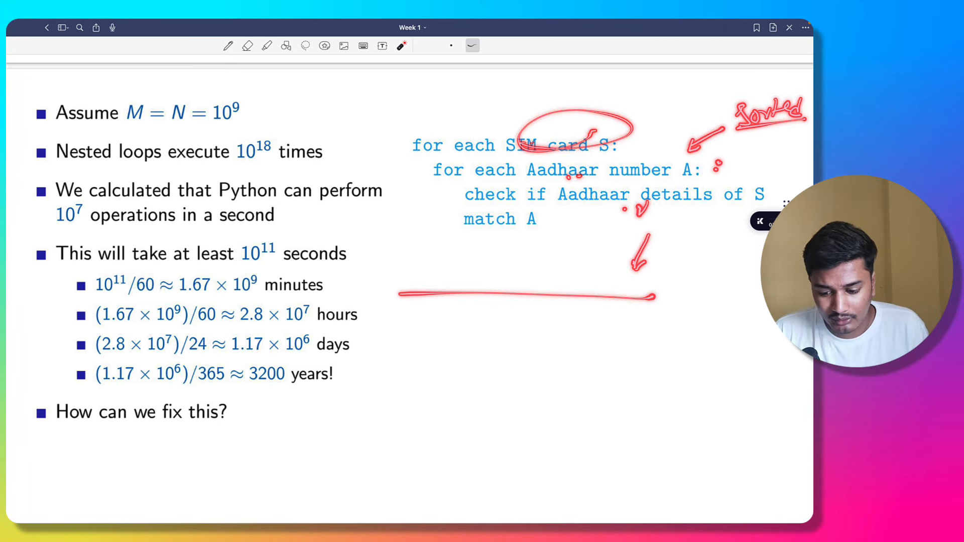
drag(523, 255, 523, 332)
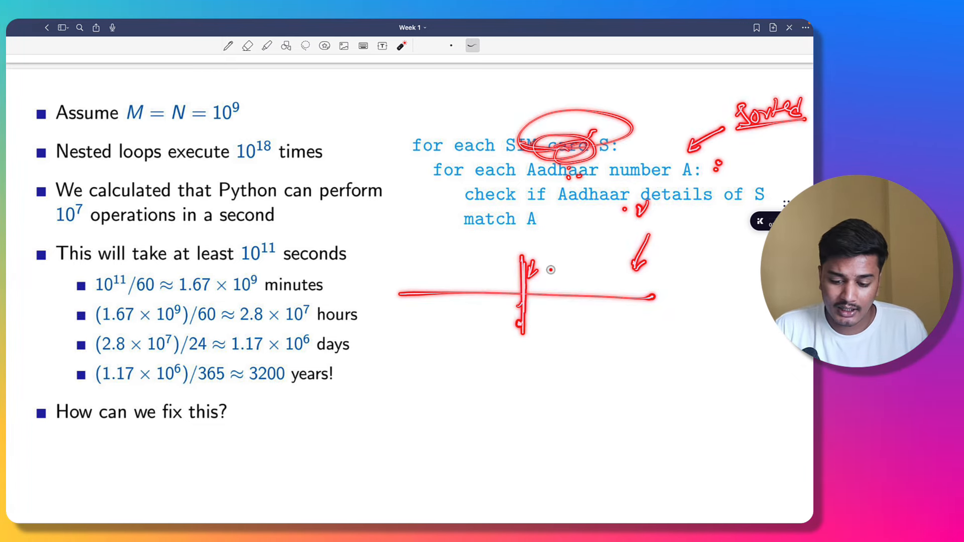
drag(541, 269, 606, 269)
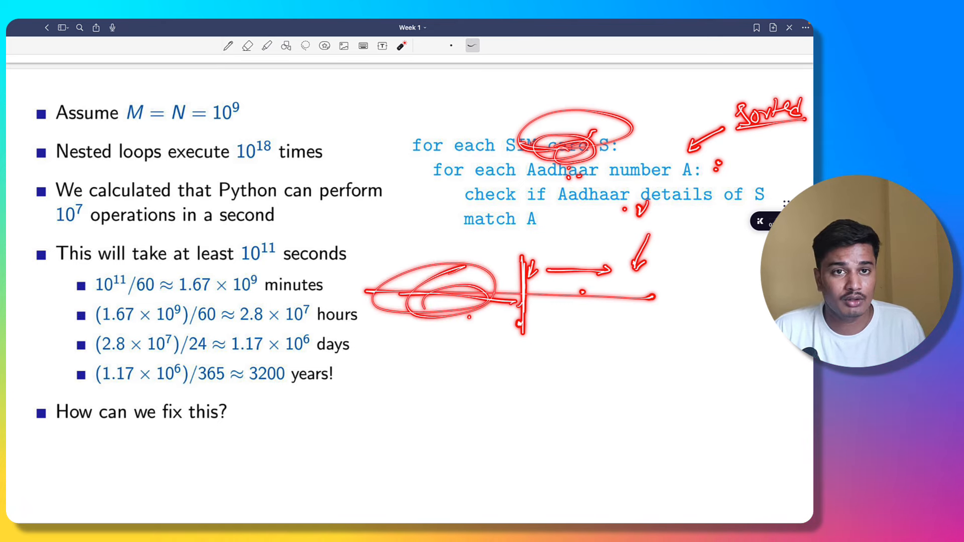
drag(520, 322, 667, 321)
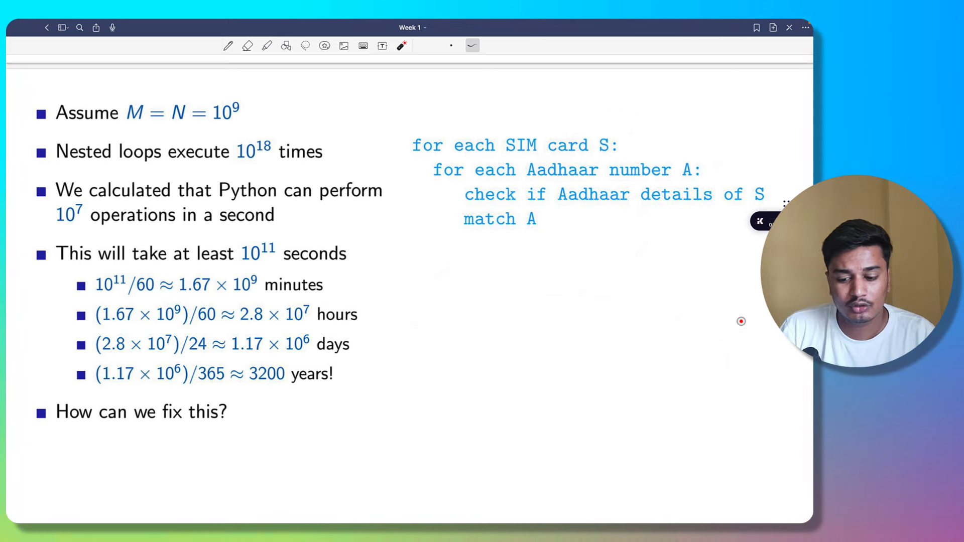
drag(348, 378, 378, 369)
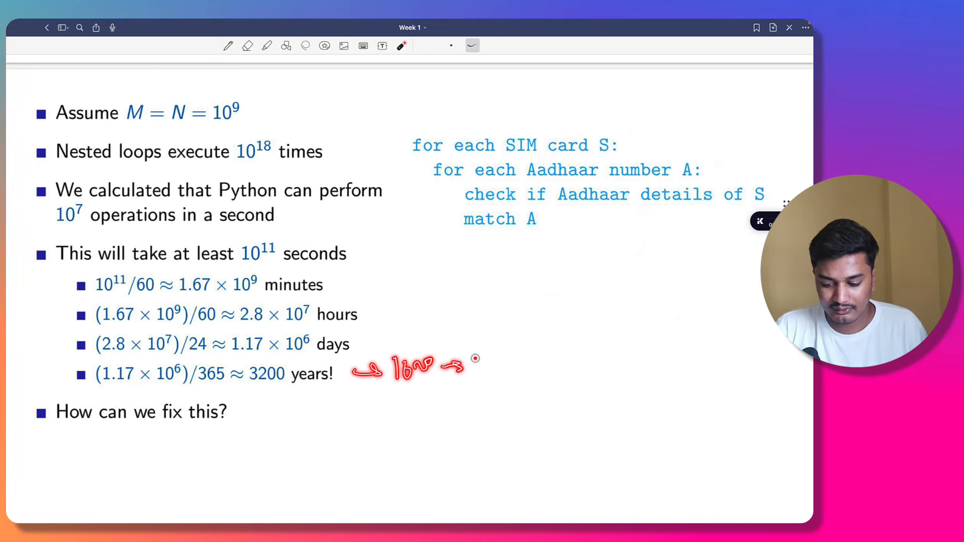
drag(479, 362, 556, 359)
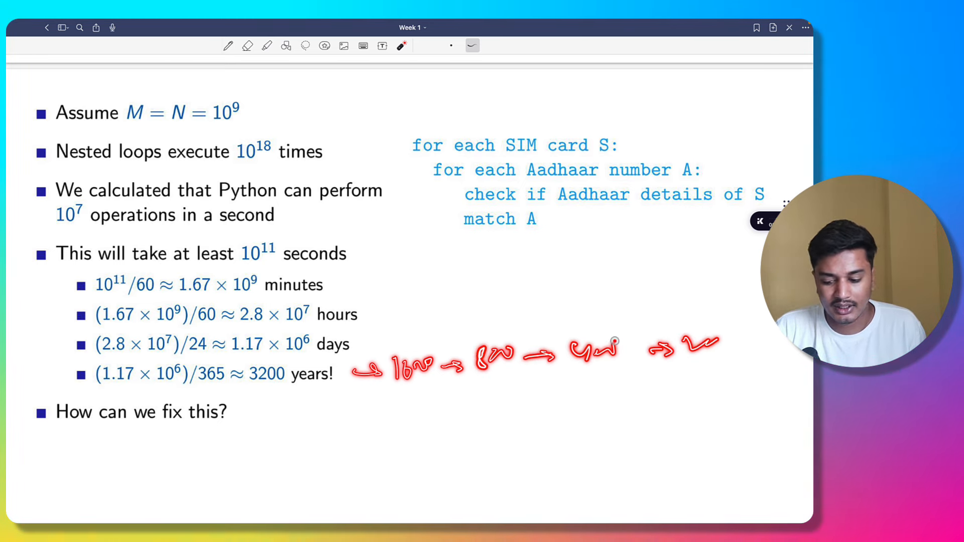
click(247, 46)
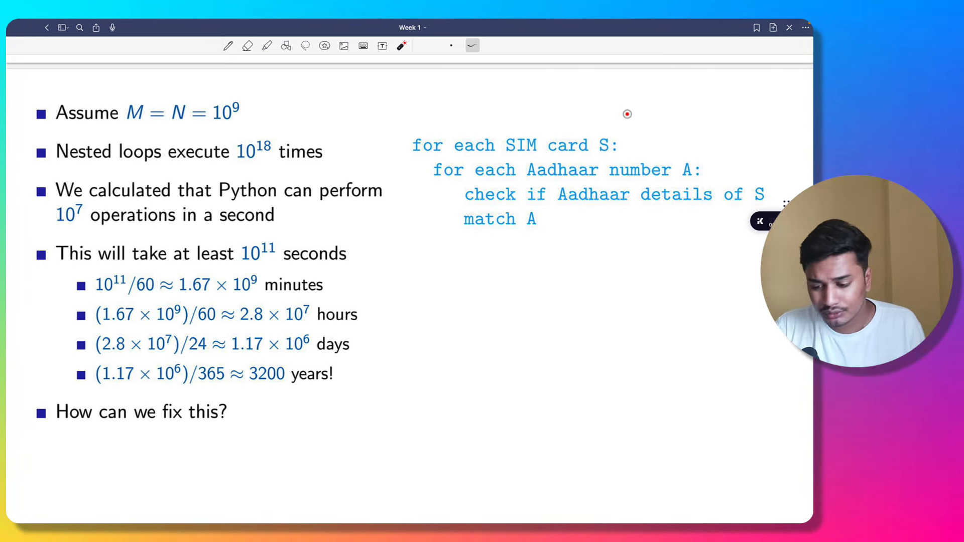
mouse_move(451, 303)
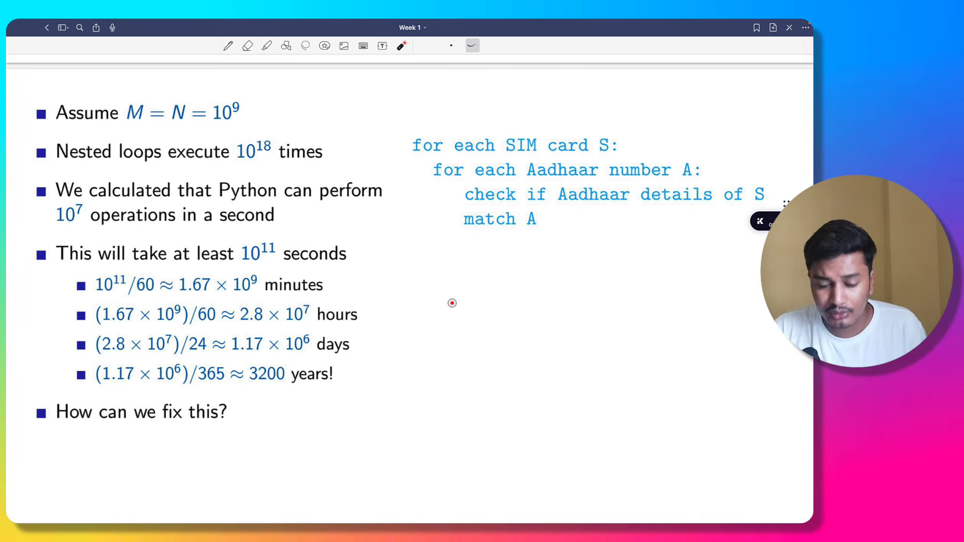
mouse_move(526, 194)
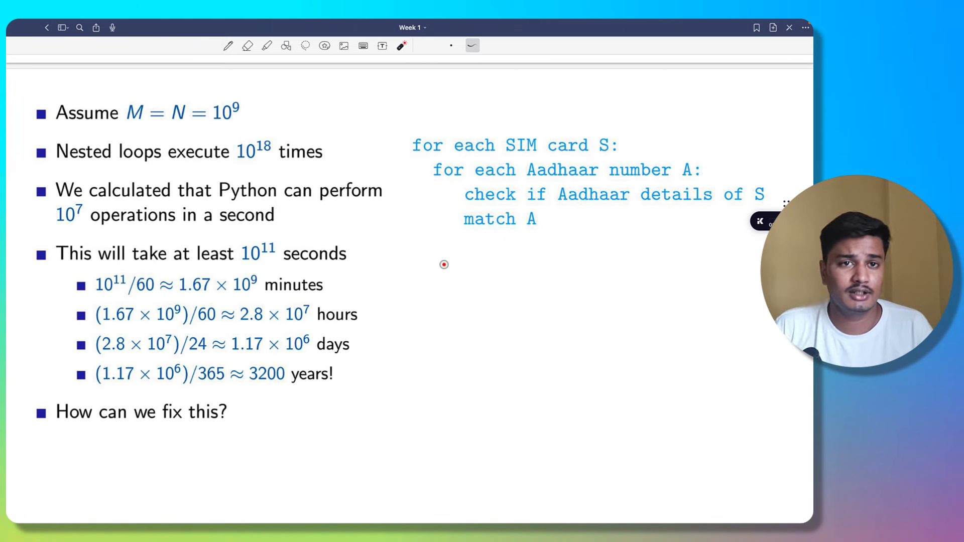
Scroll down to the end of page 32 at 'How can we fix this?'
scroll(down, 3)
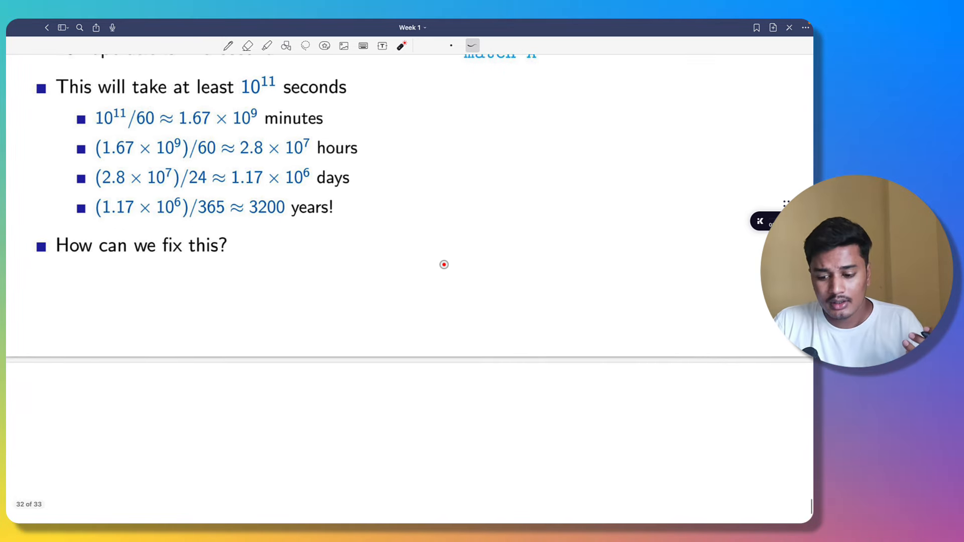